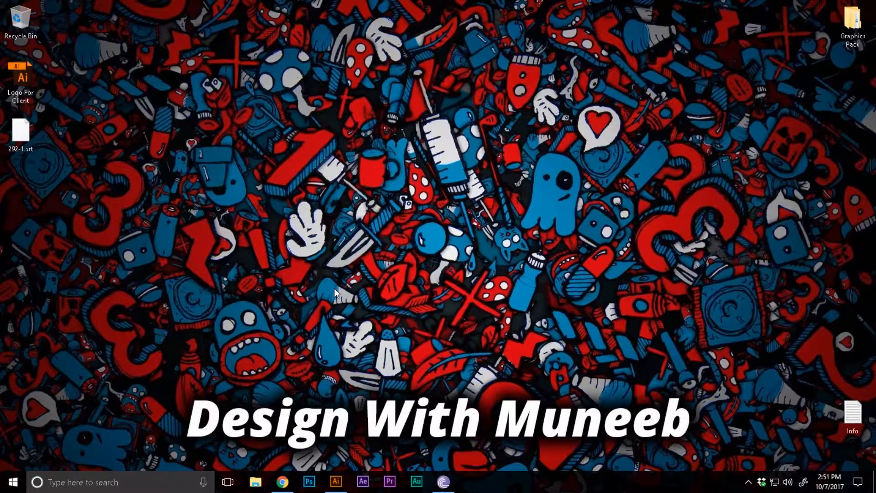
Step: Open the Logo For Client .ai design from the desktop in Illustrator
click(336, 481)
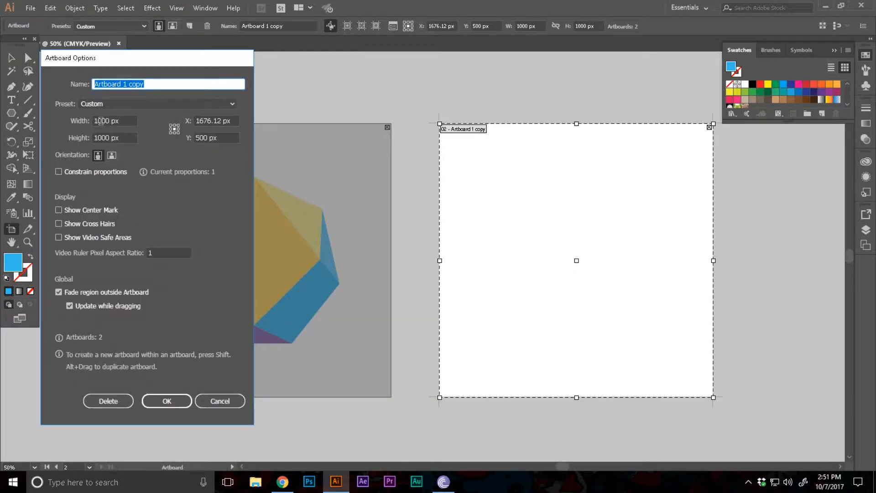
Step: Apply the Artboard Options settings and open the fill and stroke colour controls
click(167, 400)
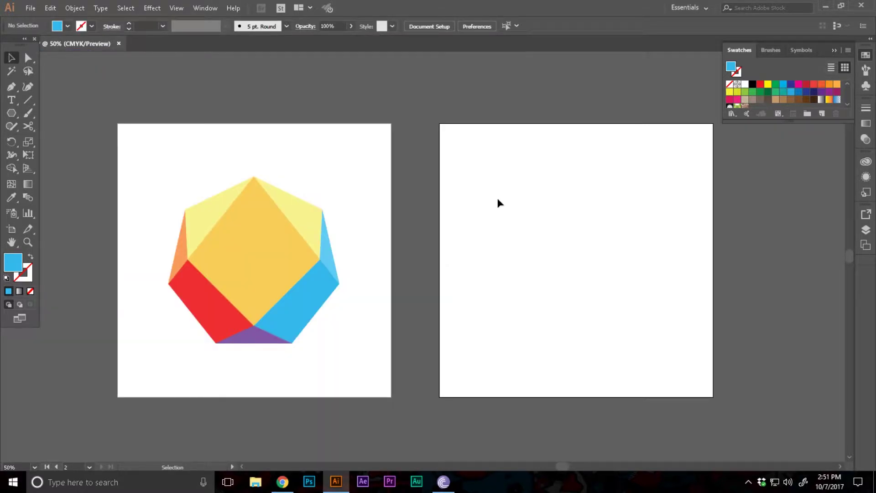
double_click(12, 262)
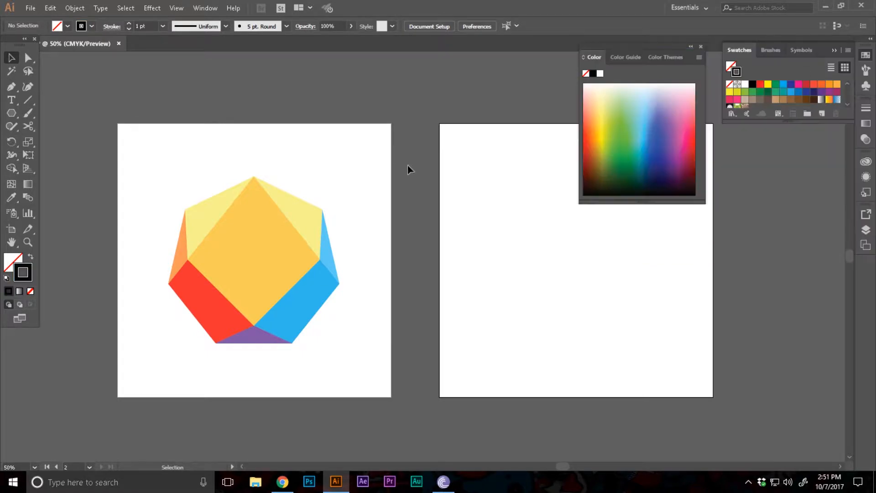
Step: Close the Color panel and choose the Polygon Tool from the Rectangle Tool flyout
click(700, 46)
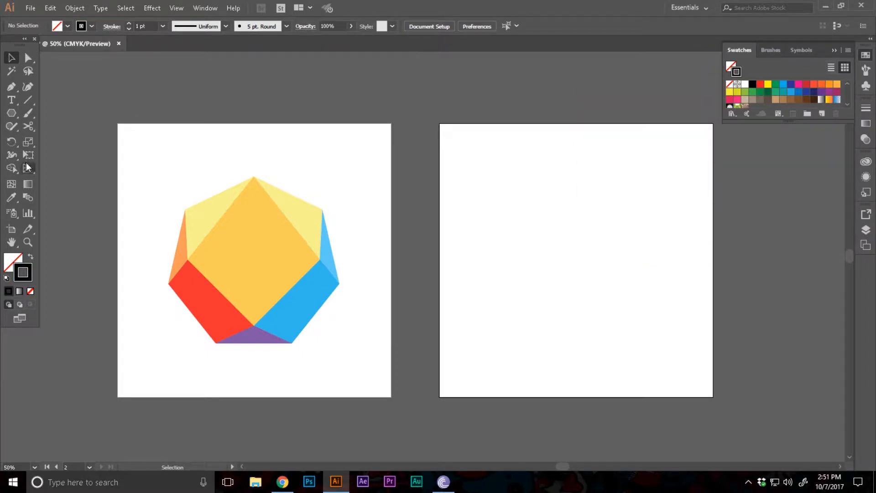
click(11, 113)
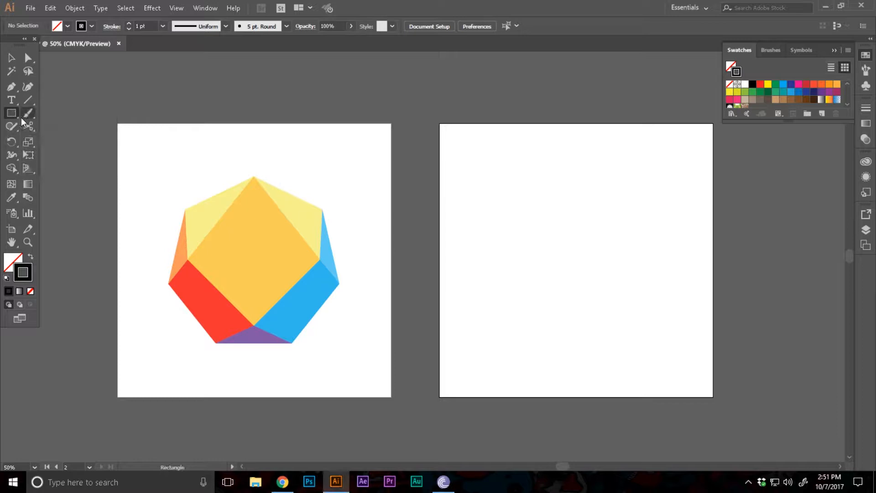
click(11, 113)
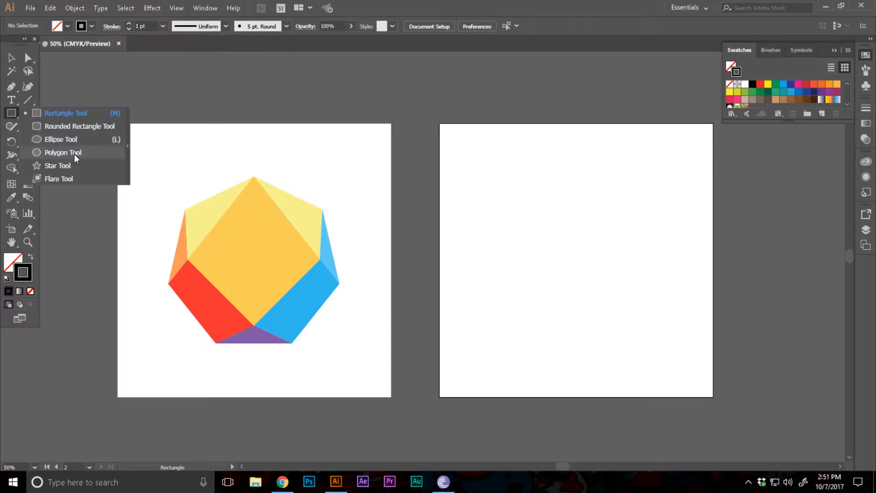
click(63, 152)
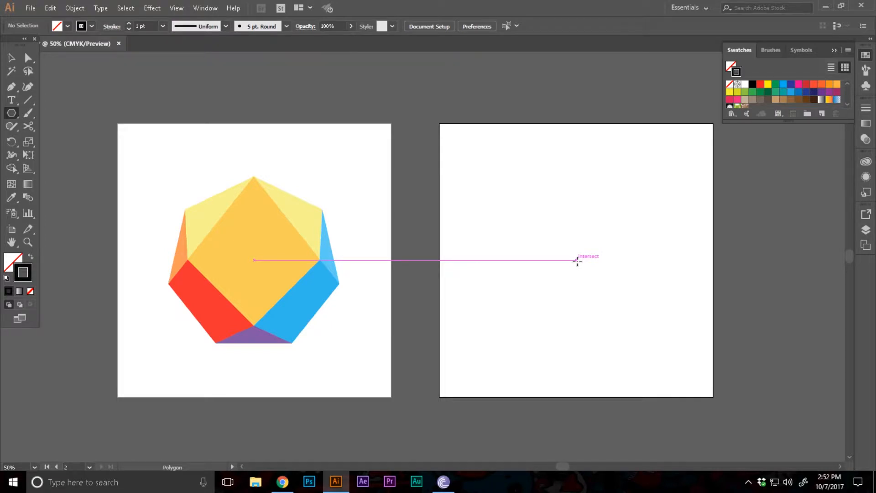
Step: Draw a 7-sided polygon at the centre of the second artboard
click(575, 261)
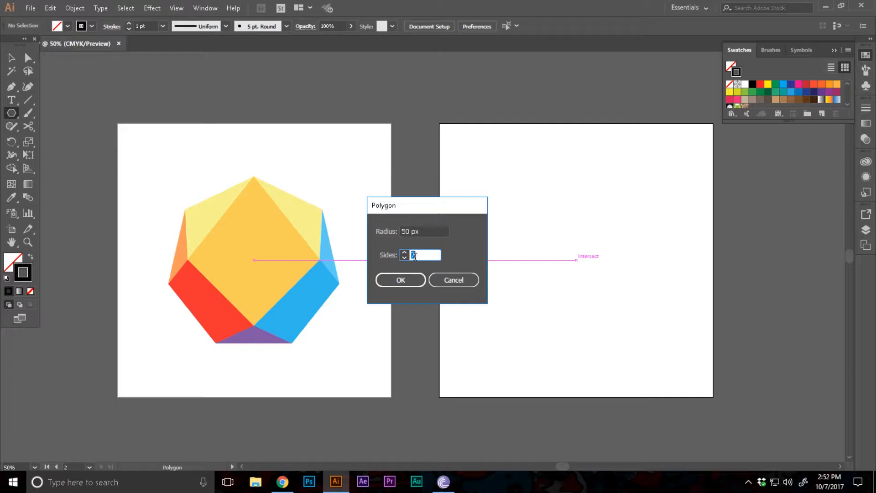
click(400, 280)
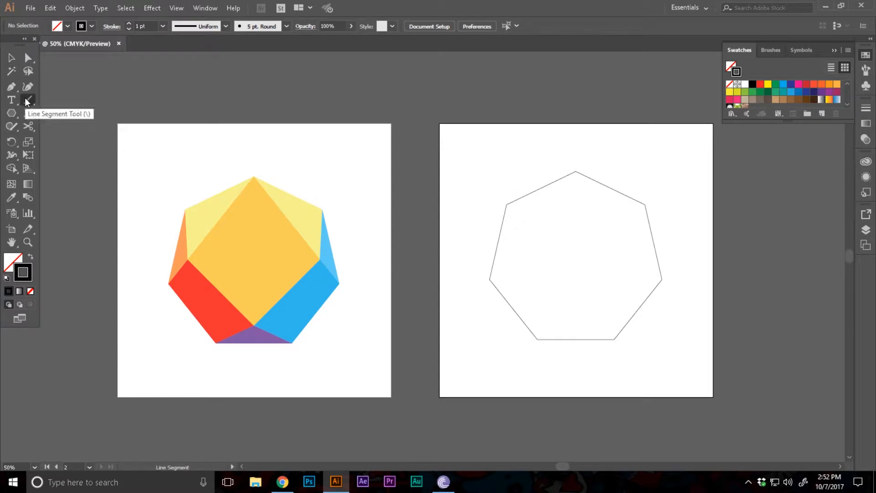
Step: Draw straight facet lines between the heptagon's corners, then select the whole drawing
drag(340, 284, 515, 284)
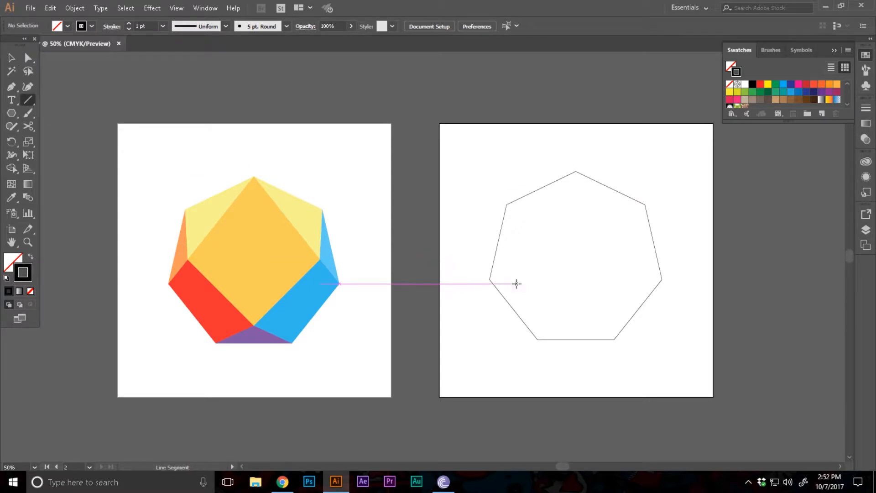
drag(491, 281, 577, 179)
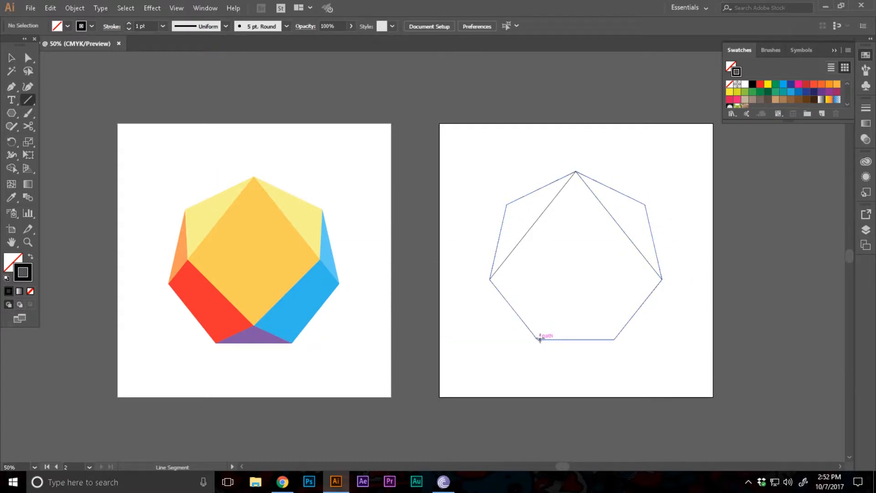
drag(539, 336, 572, 321)
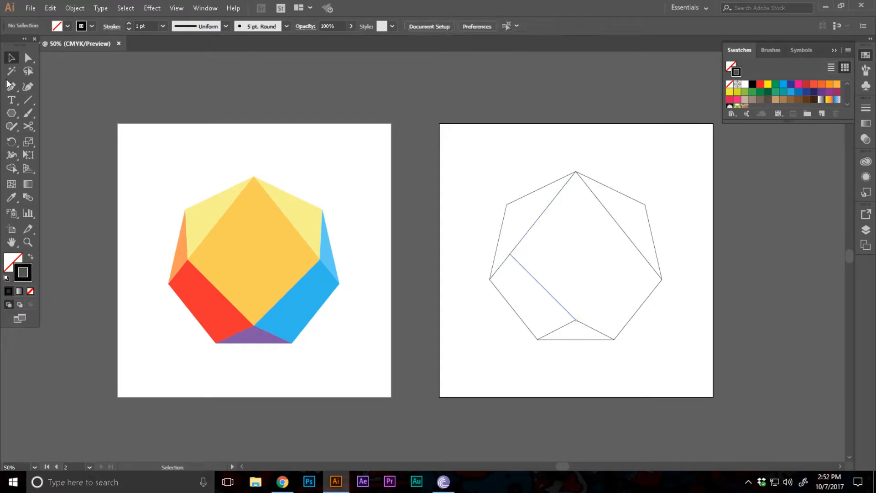
drag(254, 261, 634, 261)
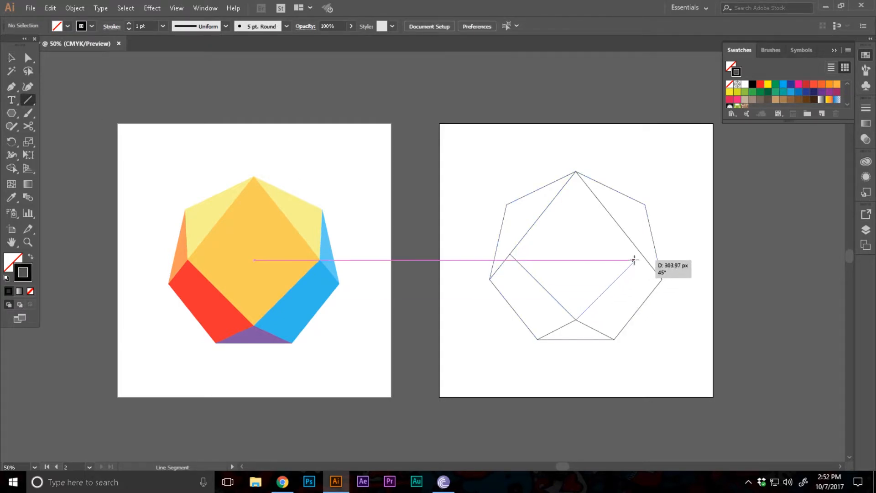
click(11, 57)
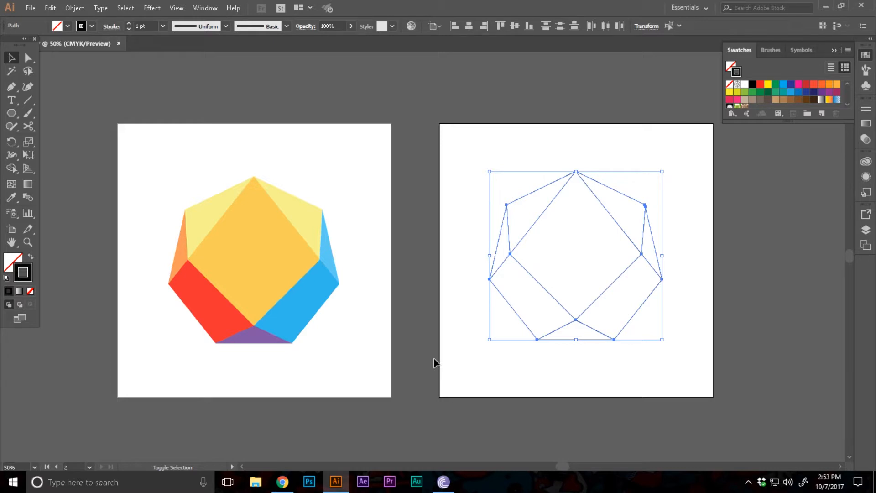
Step: Use the Shape Builder Tool to turn the heptagon regions into separate facet shapes
click(10, 168)
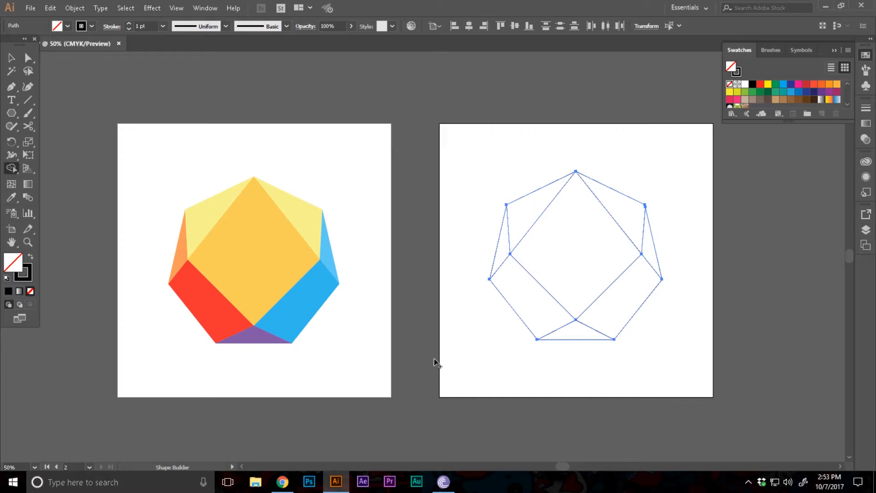
mouse_move(514, 284)
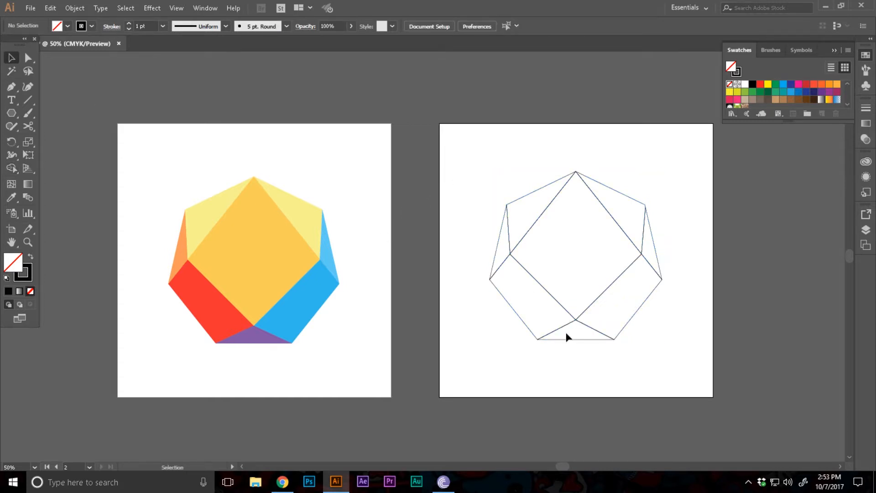
click(575, 339)
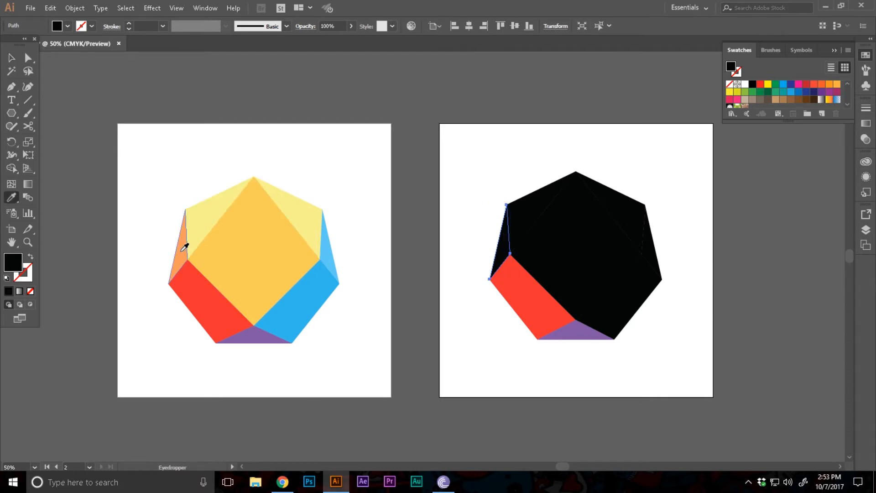
Step: Eyedropper the reference gem's orange onto the thin left-edge facet
click(11, 59)
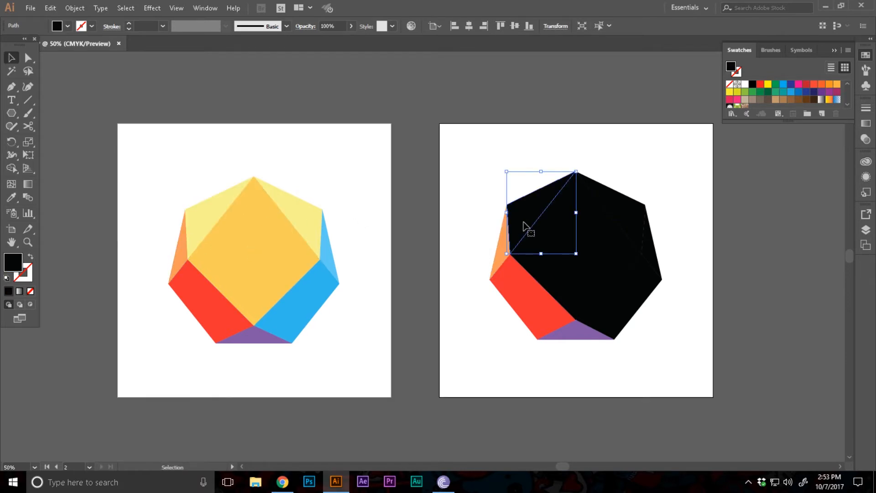